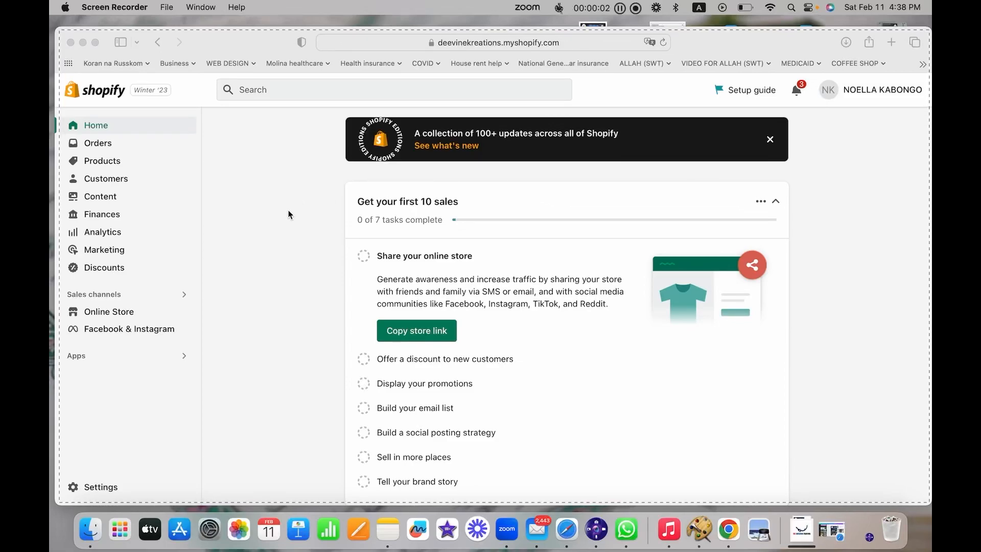
mouse_move(281, 242)
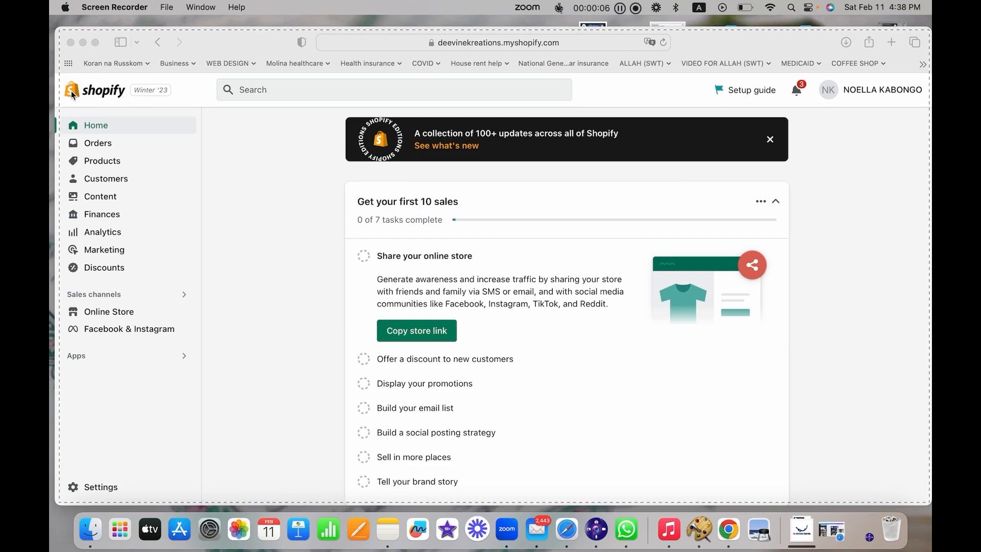
mouse_move(218, 243)
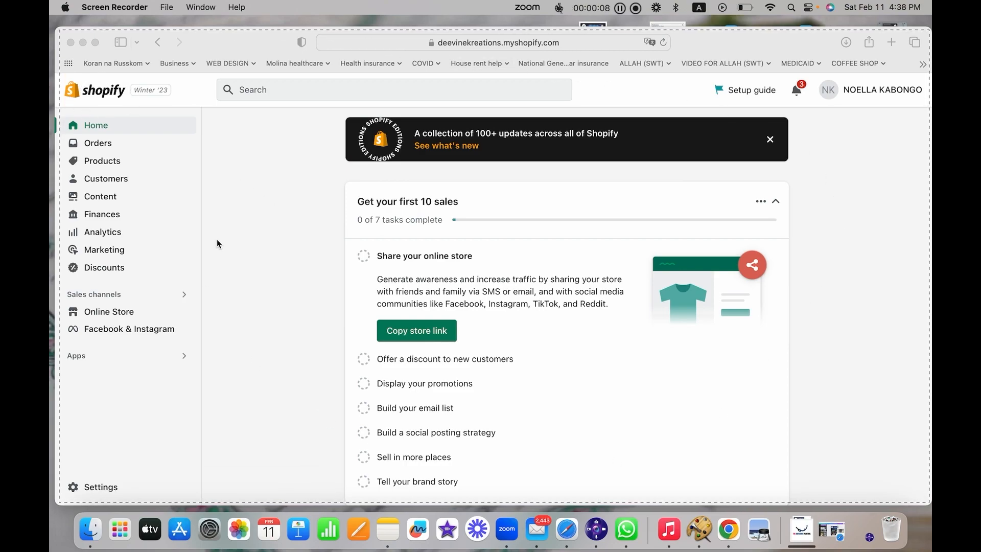
mouse_move(446, 57)
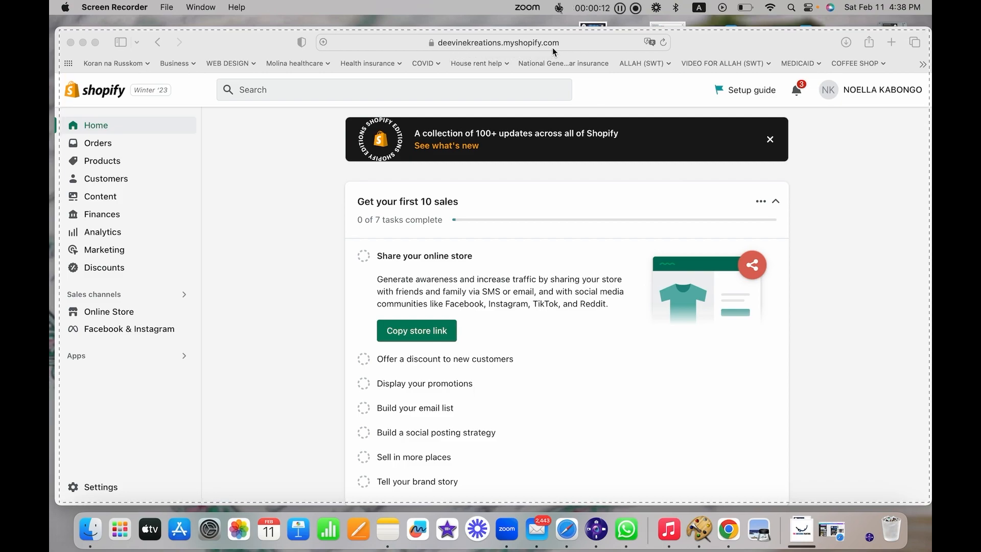
mouse_move(95, 128)
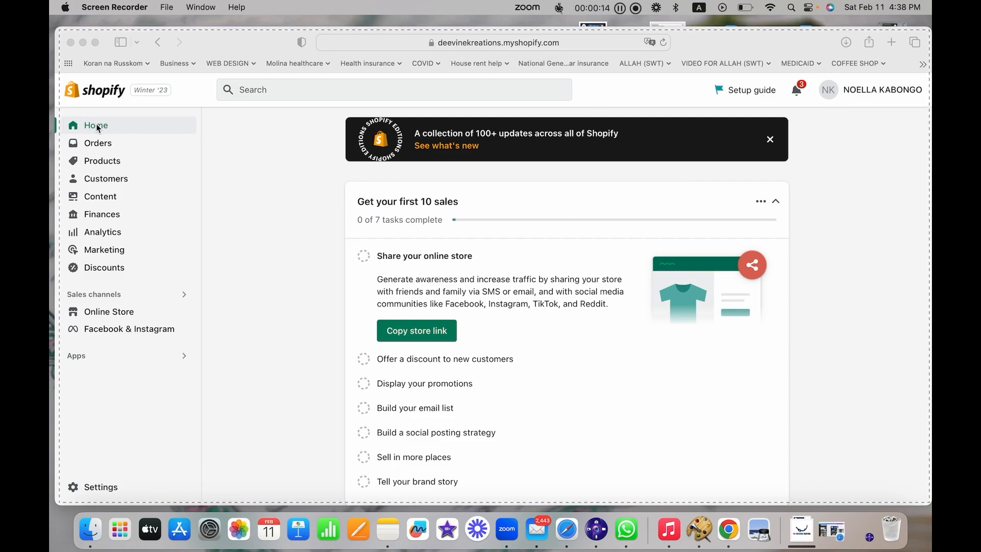
mouse_move(90, 172)
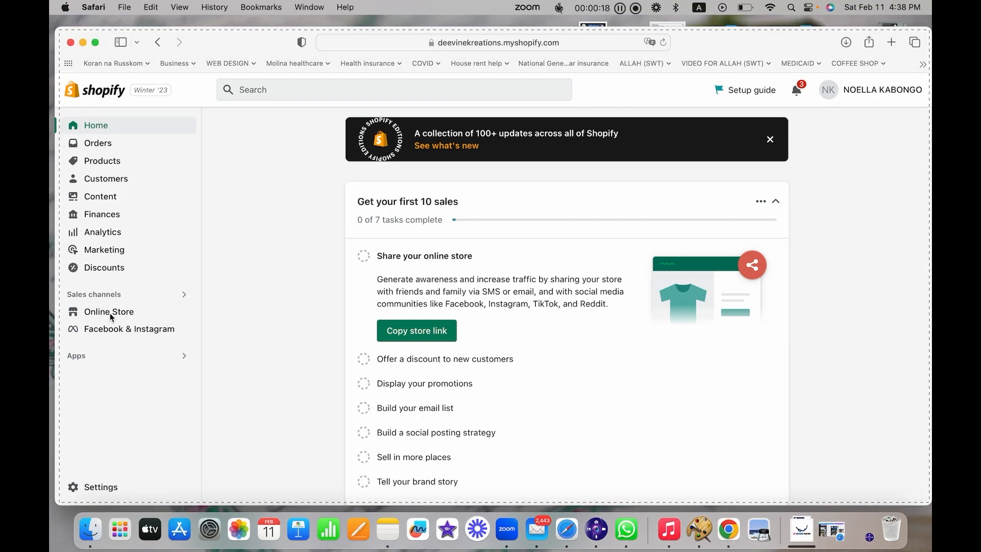
From Online Store's Themes page, launch the Shopify Theme Store in a new tab
left_click(108, 311)
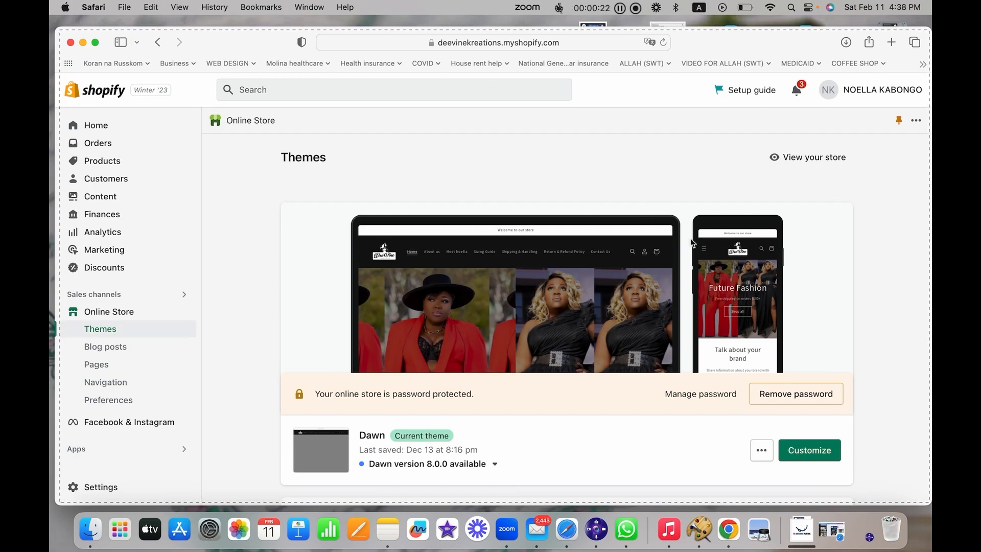
scroll("down", 3)
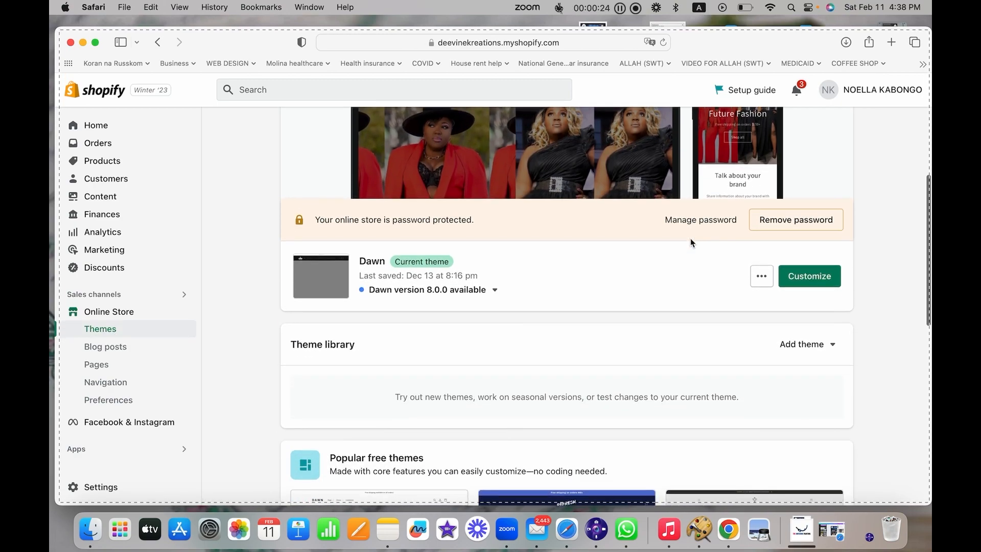
scroll("down", 3)
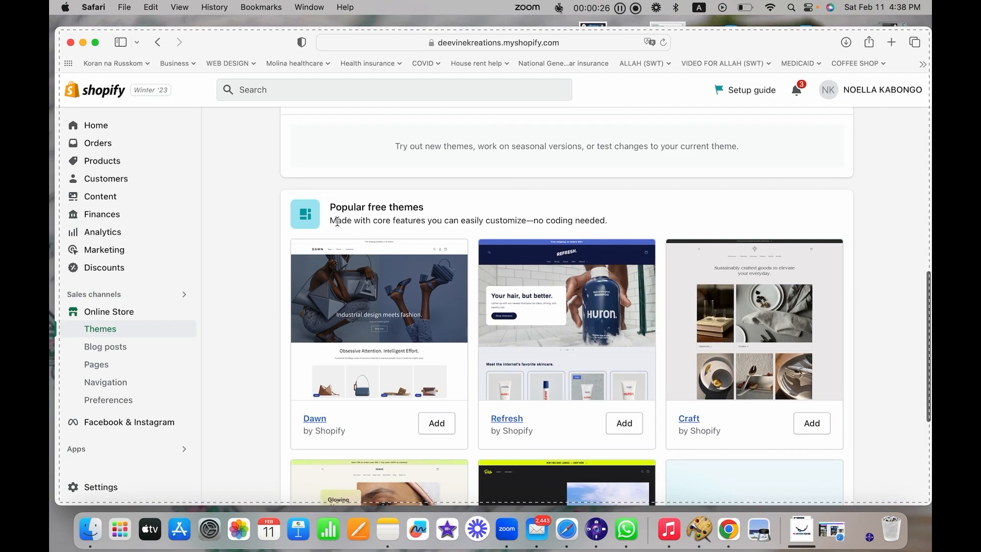
scroll("down", 3)
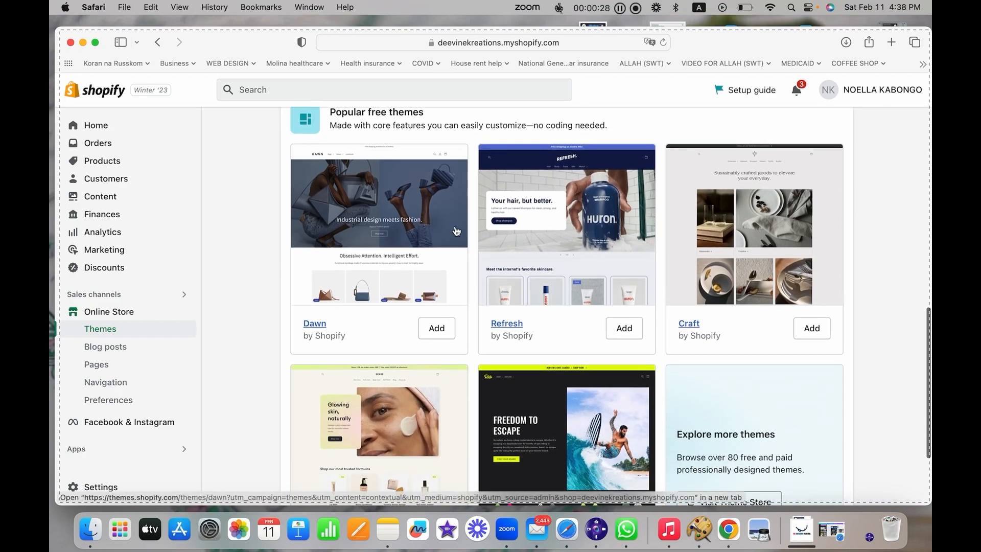
scroll("down", 3)
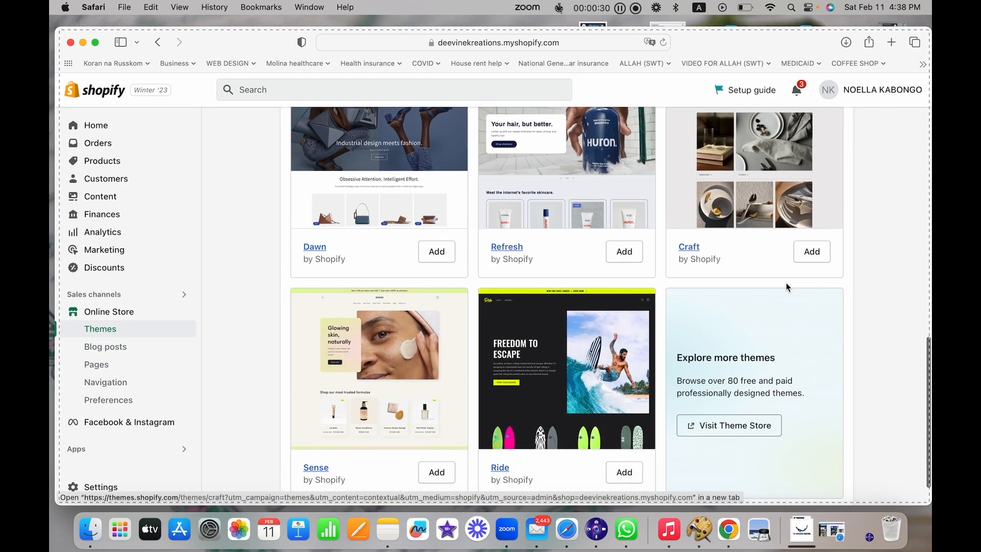
mouse_move(582, 361)
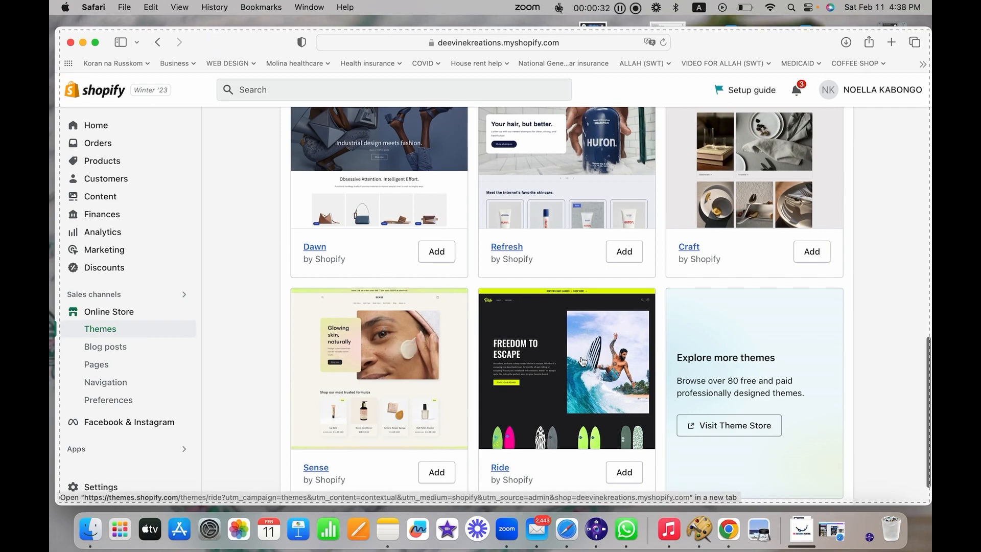
scroll("down", 3)
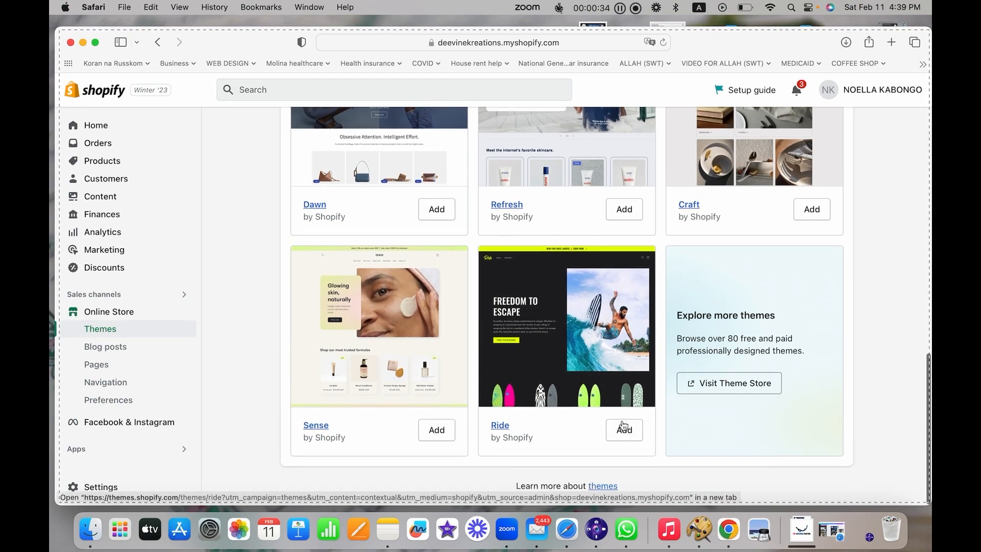
mouse_move(707, 362)
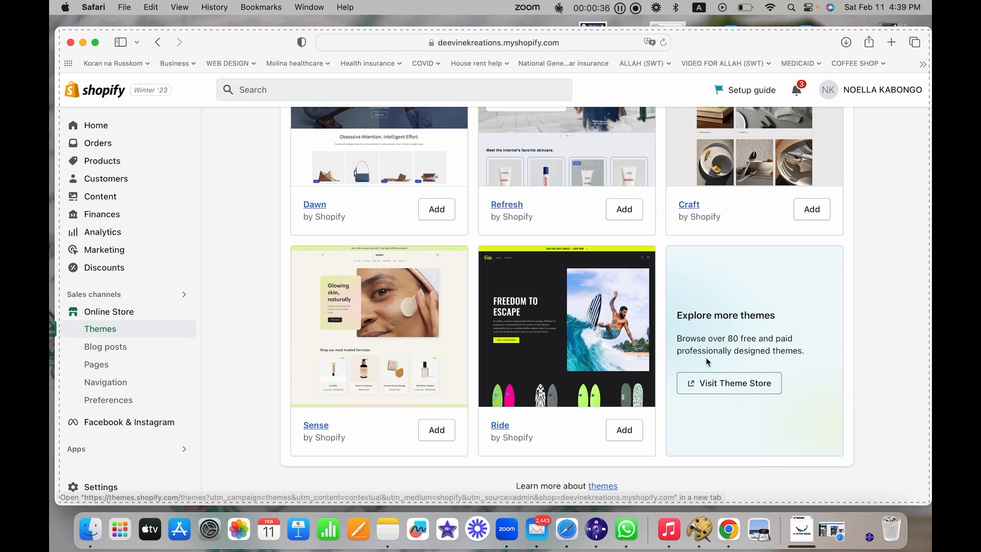
left_click(728, 383)
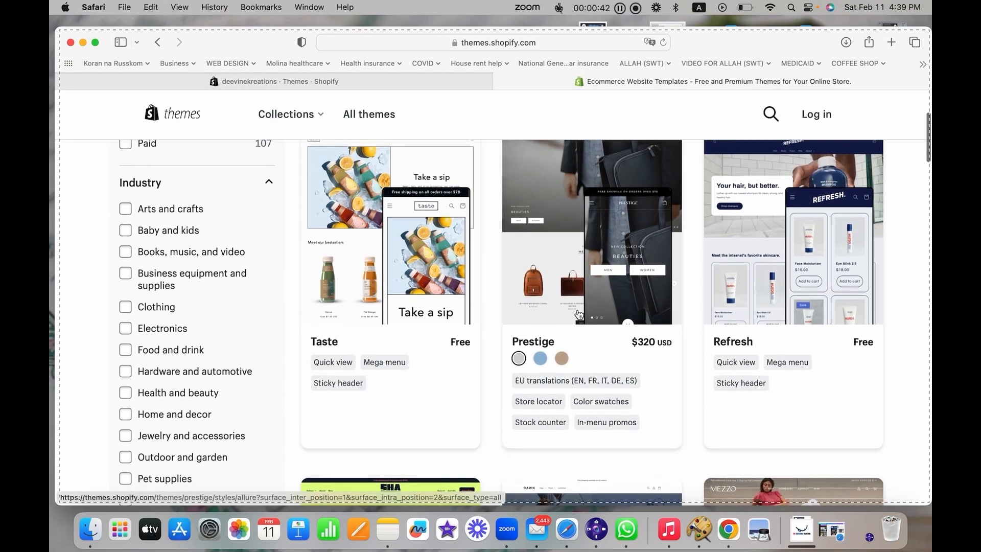